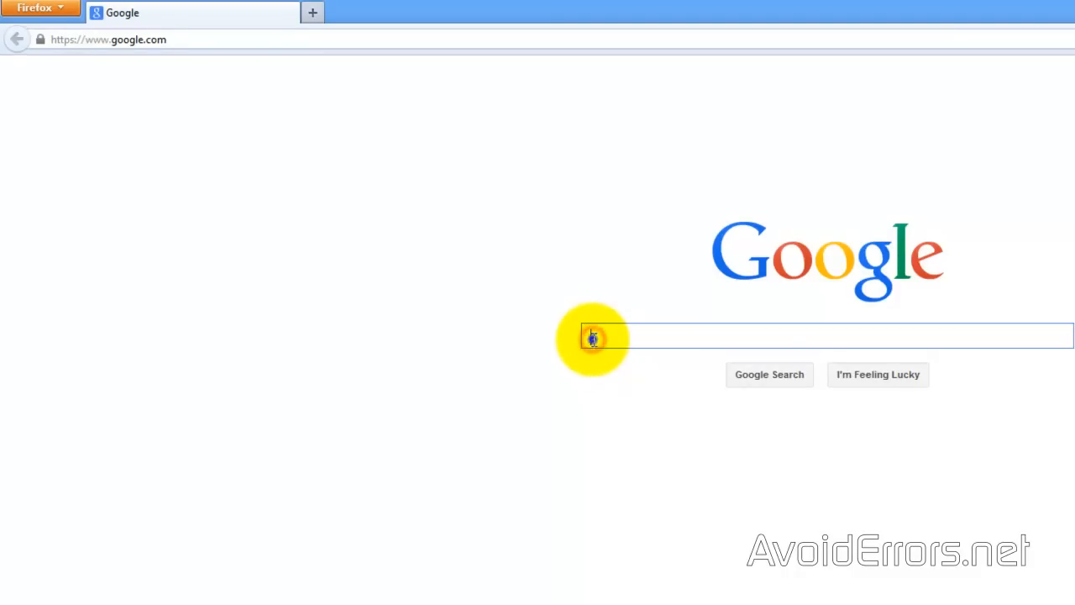
Paste 'Zebra Technologies' into the Google search box and run the search.
{"action": "right_click", "coordinate": [591, 336]}
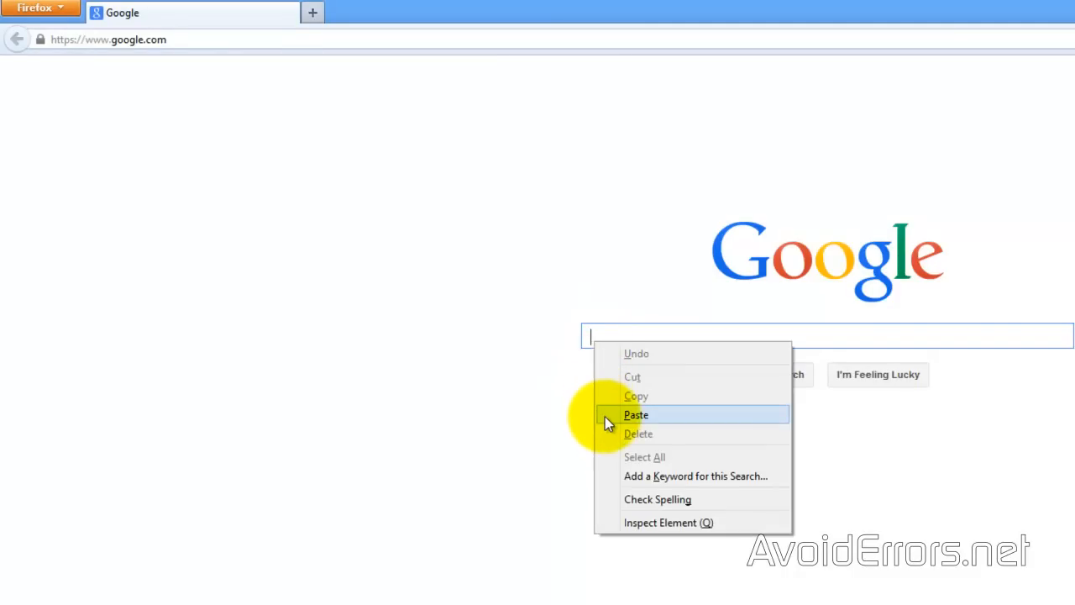
{"action": "left_click", "coordinate": [635, 413]}
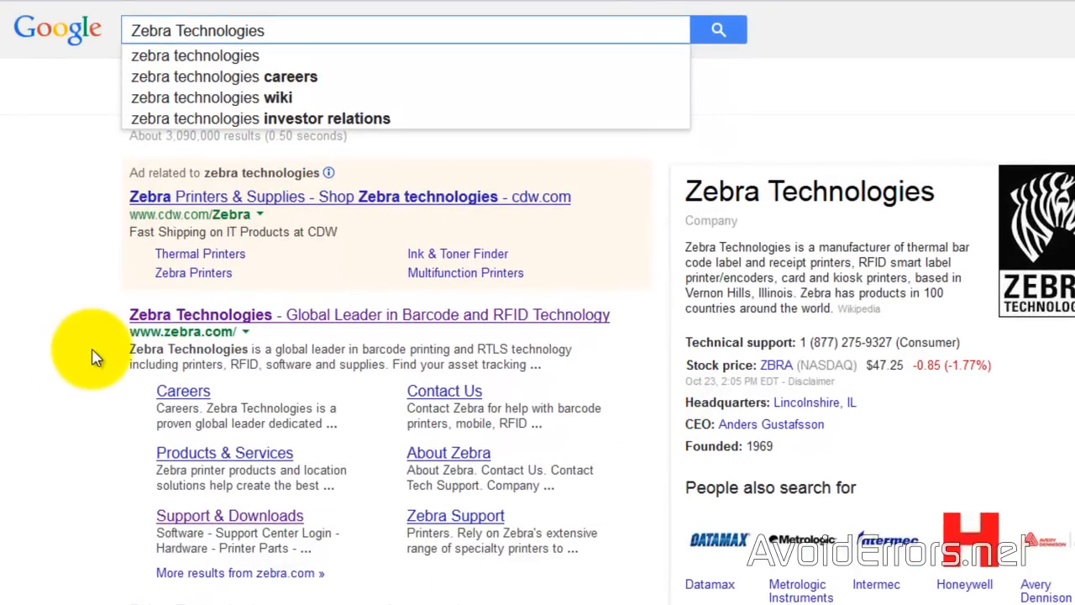
{"action": "mouse_move", "coordinate": [137, 322]}
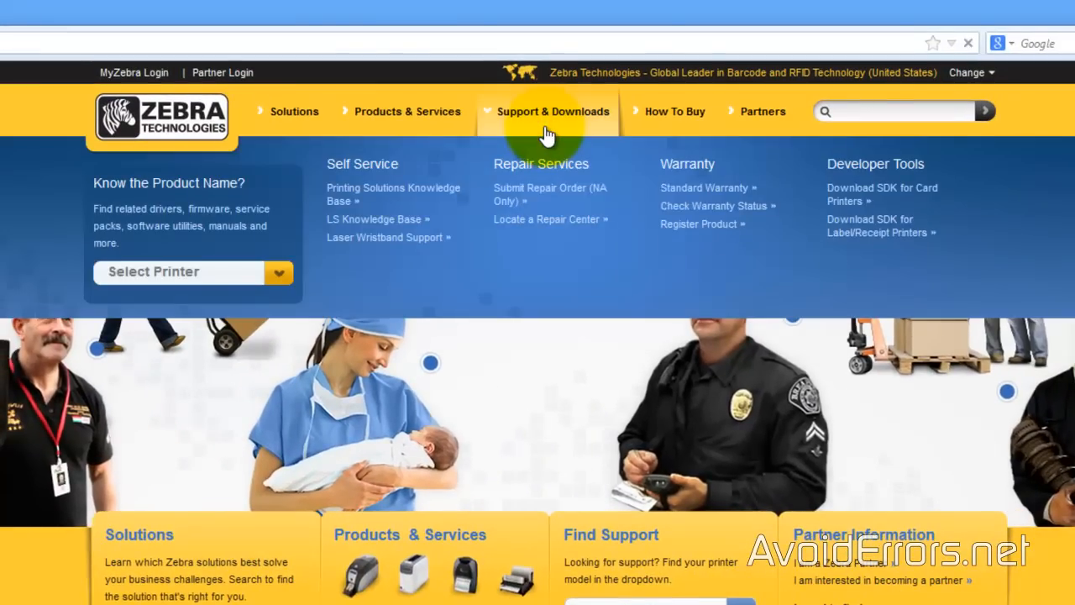
Reach the printer's Drivers list offering Zebra Setup Utilities v1.1.9.1114 via Support & Downloads.
{"action": "left_click", "coordinate": [553, 111]}
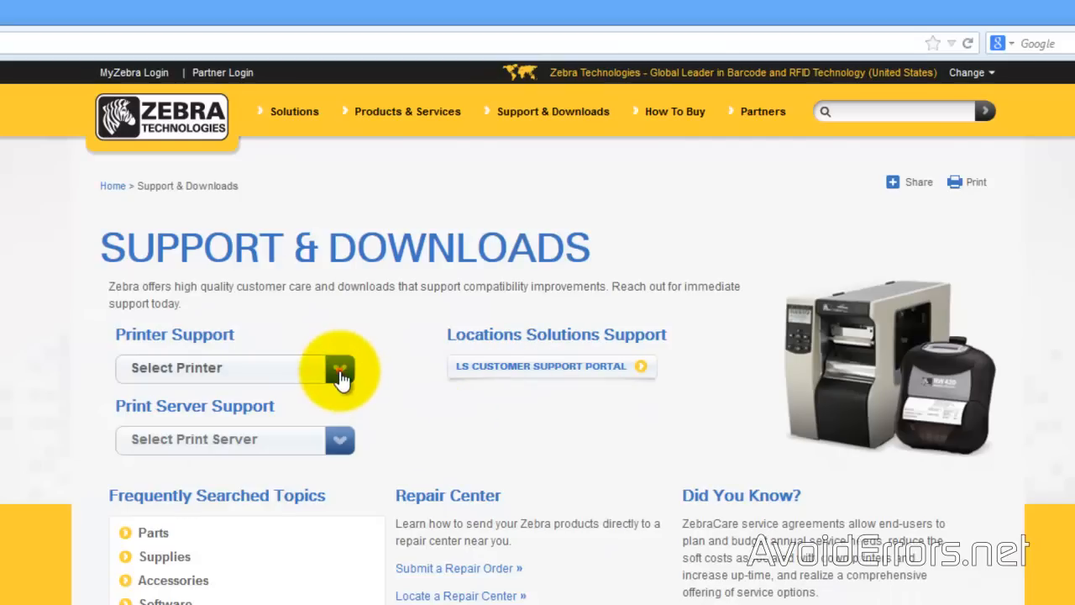
{"action": "left_click", "coordinate": [339, 370]}
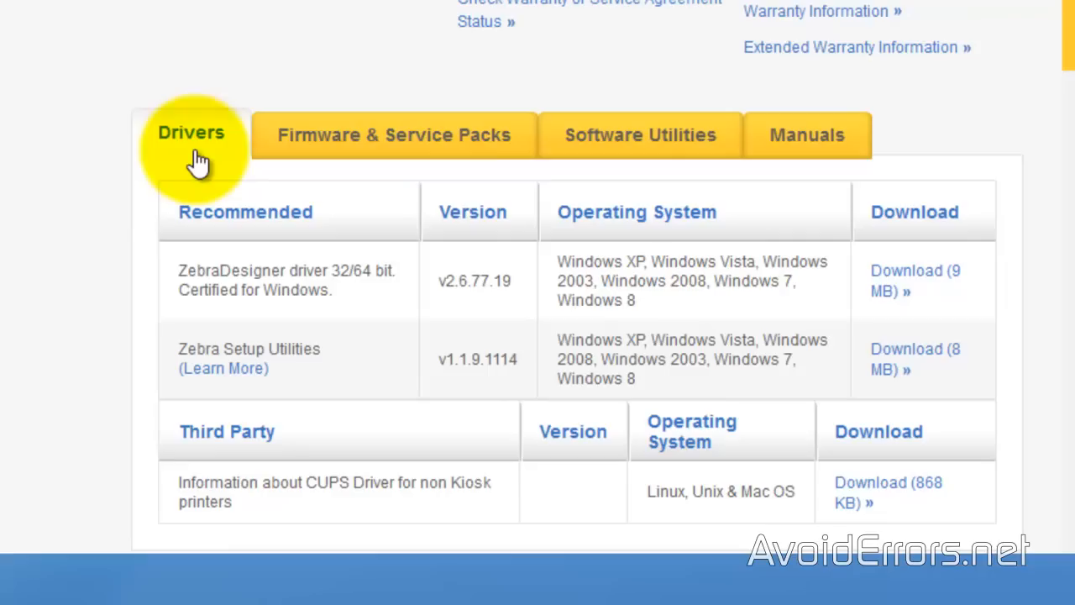
{"action": "scroll", "scroll_direction": "down", "scroll_amount": 3}
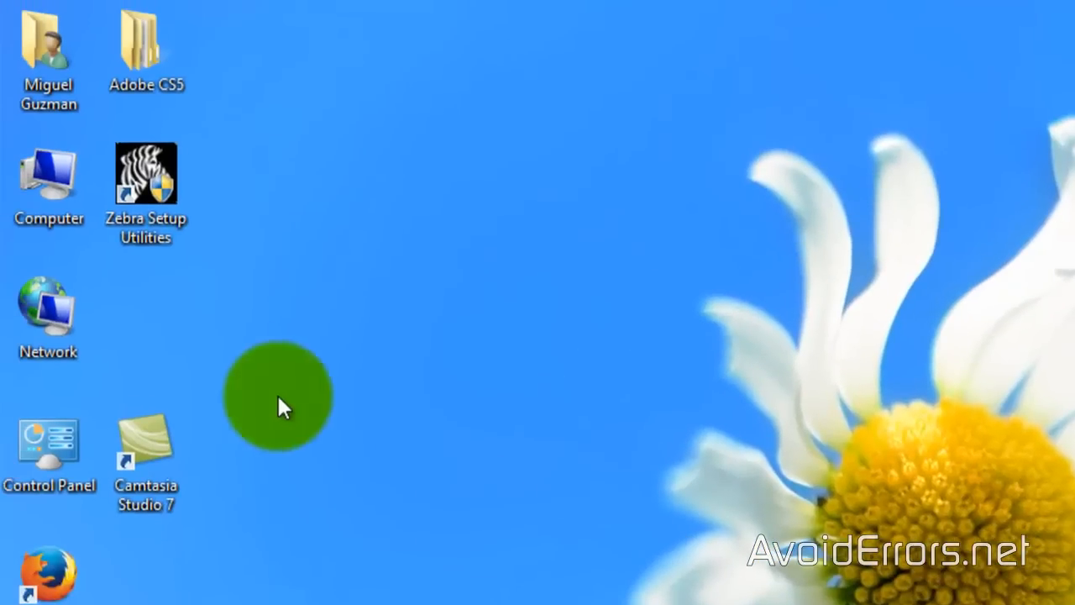
Launch Zebra Setup Utilities from its desktop shortcut, listing the ZDesigner RW 420 on USB001.
{"action": "left_click", "coordinate": [144, 189]}
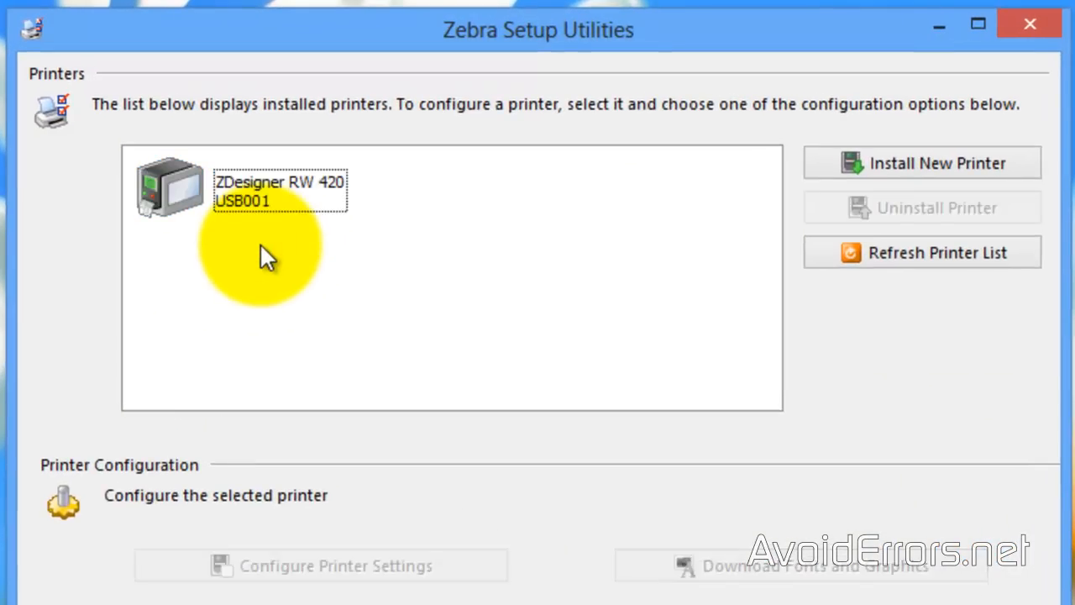
{"action": "mouse_move", "coordinate": [789, 362]}
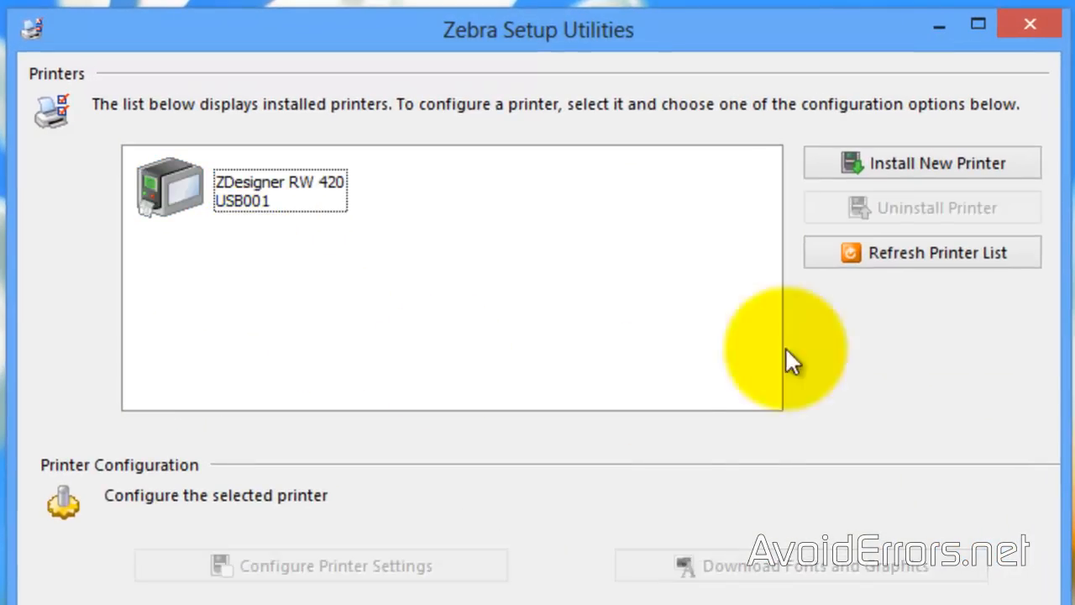
{"action": "left_click", "coordinate": [921, 161]}
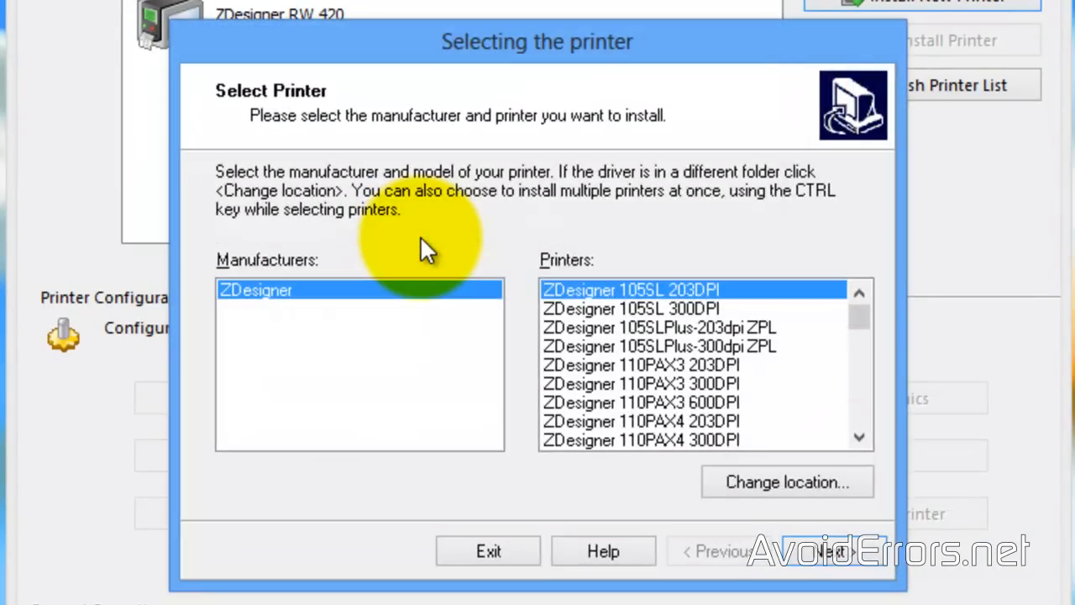
{"action": "mouse_move", "coordinate": [866, 328]}
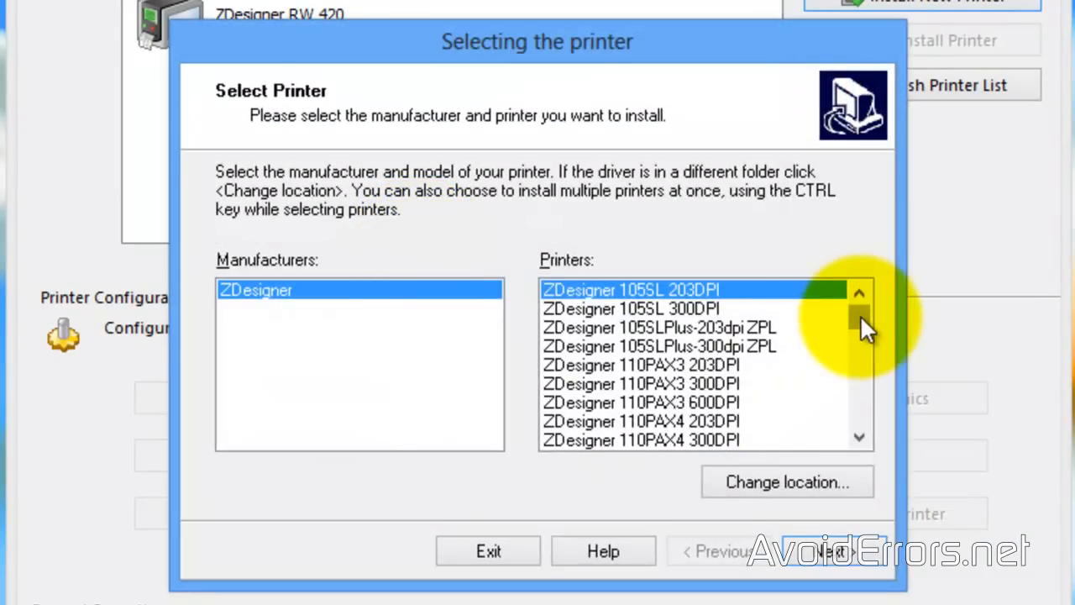
{"action": "left_click_drag", "start_coordinate": [859, 327], "coordinate": [859, 369]}
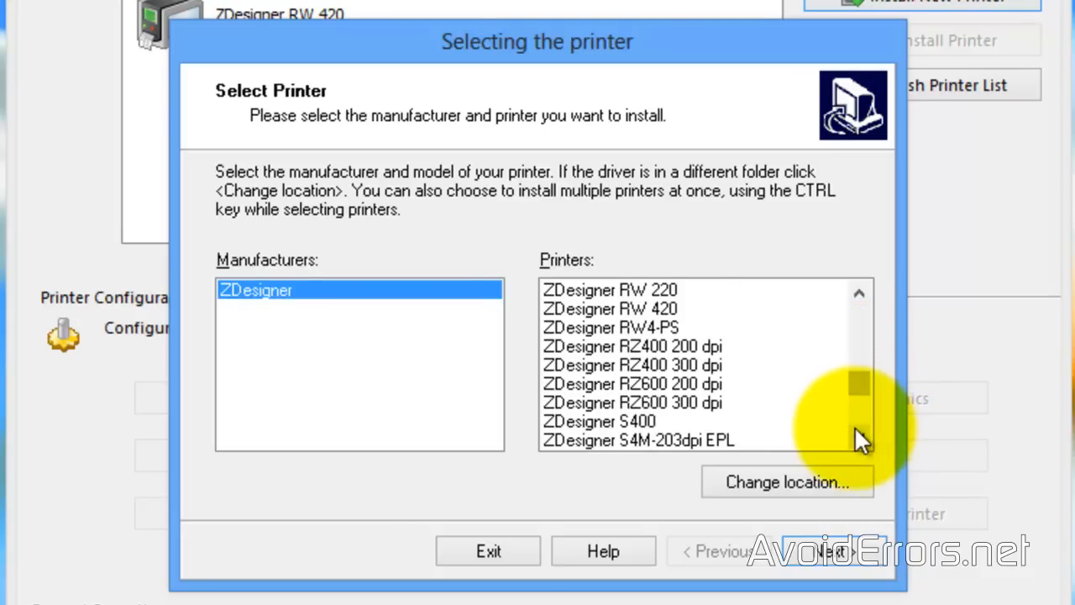
{"action": "left_click", "coordinate": [612, 309]}
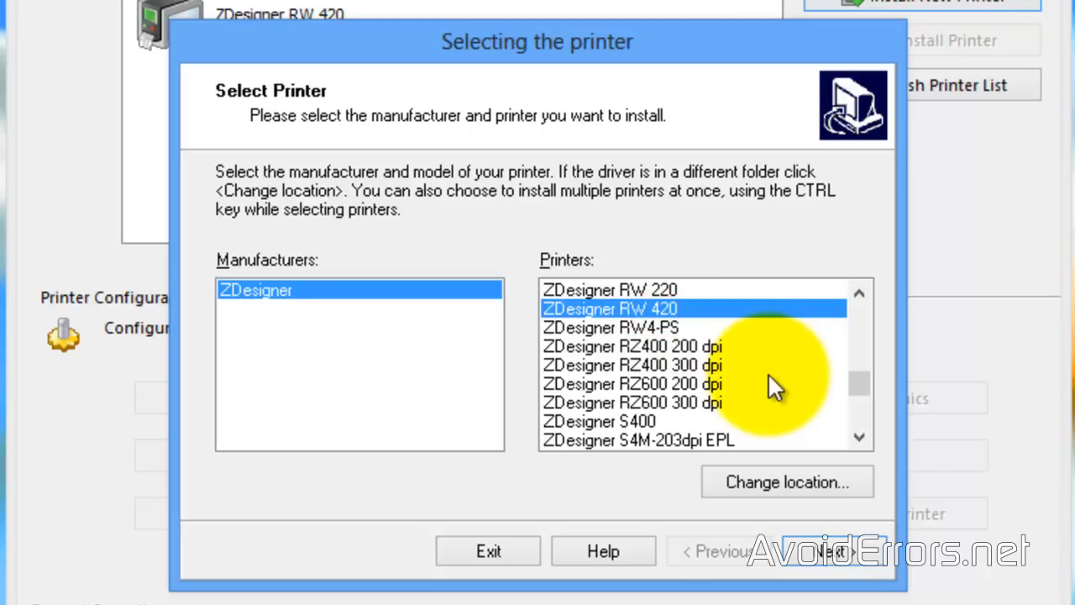
{"action": "mouse_move", "coordinate": [488, 551]}
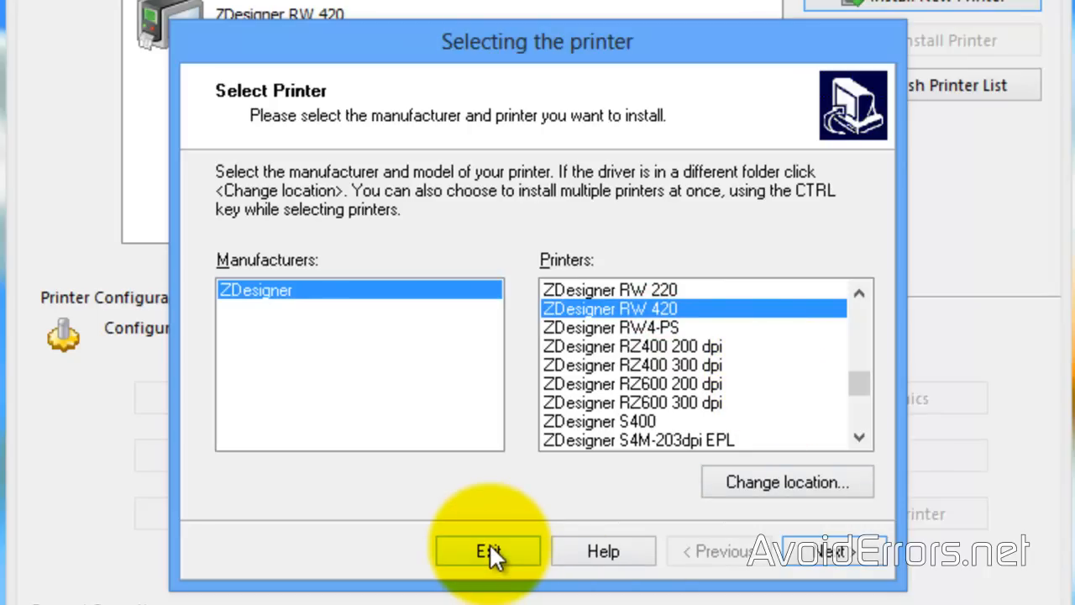
{"action": "left_click", "coordinate": [488, 551]}
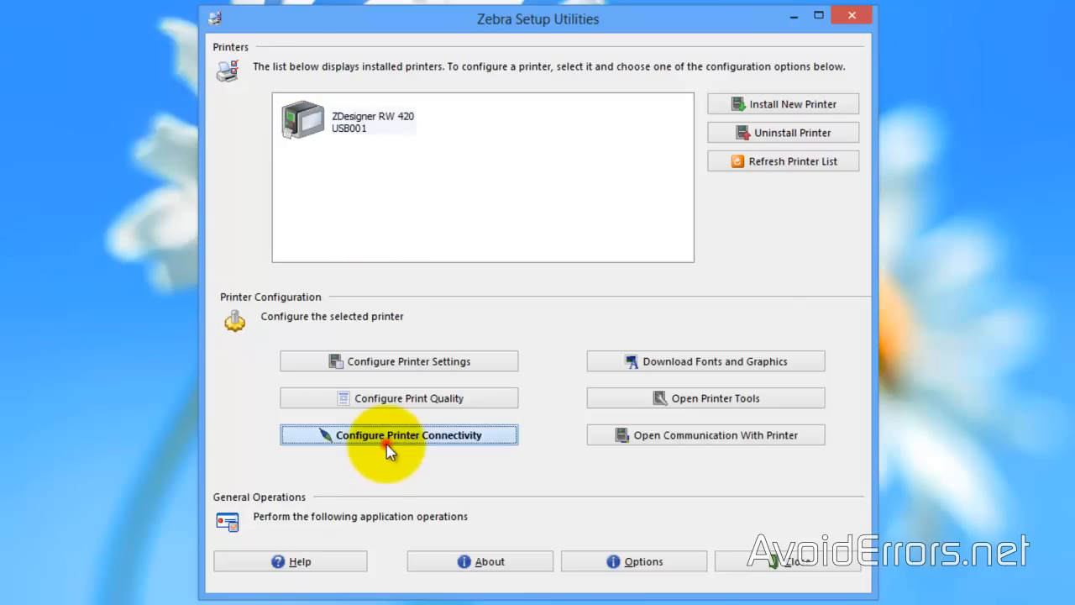
Start Configure Printer Connectivity with Bluetooth chosen and advance to the Bluetooth settings page.
{"action": "left_click", "coordinate": [398, 434]}
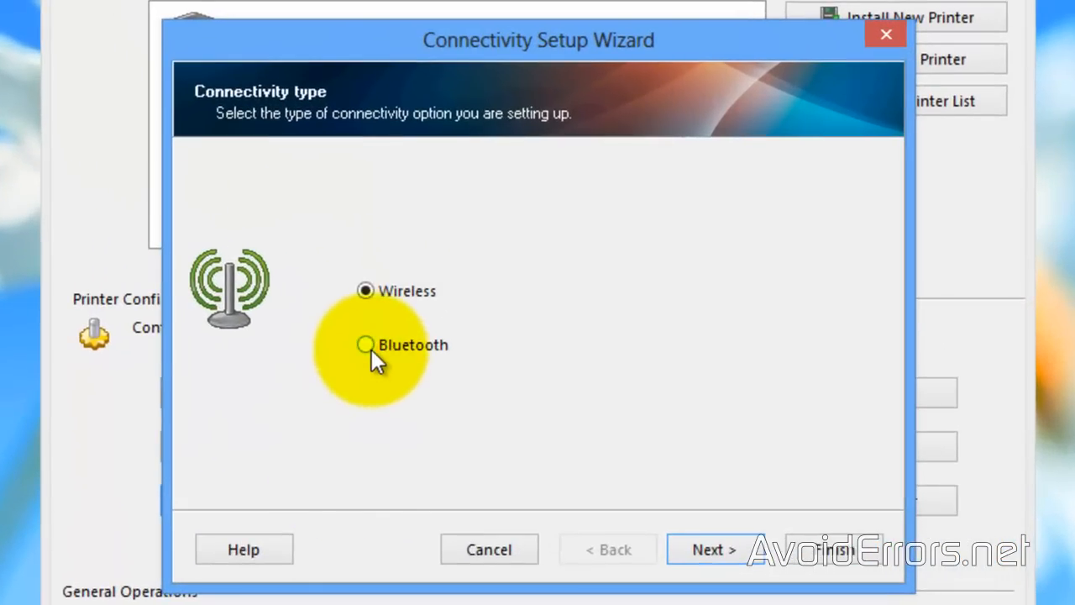
{"action": "left_click", "coordinate": [366, 345]}
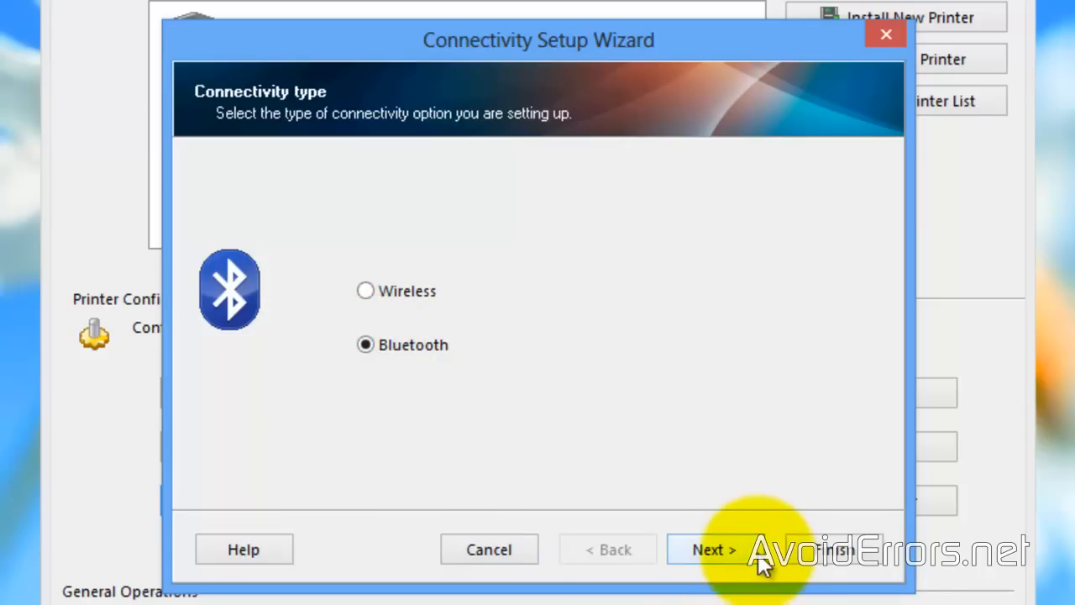
{"action": "left_click", "coordinate": [709, 548]}
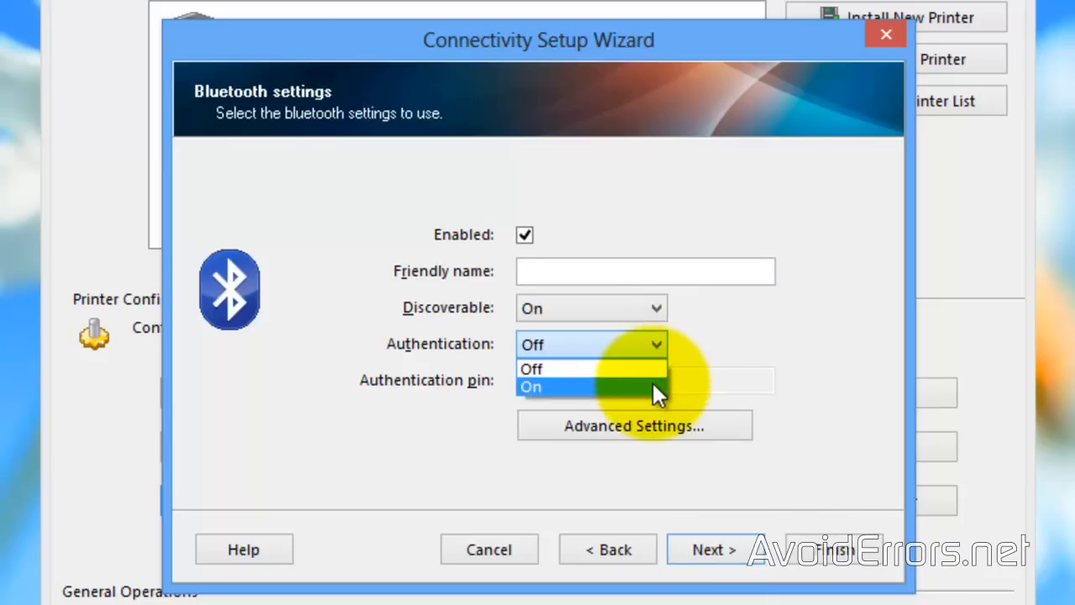
{"action": "left_click", "coordinate": [531, 386]}
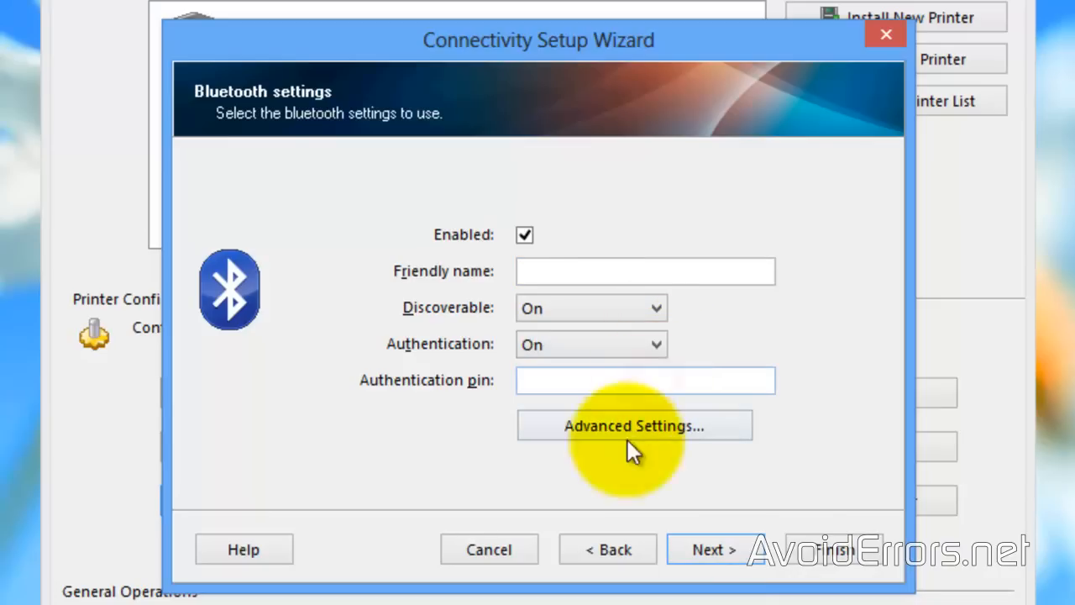
{"action": "left_click", "coordinate": [645, 380]}
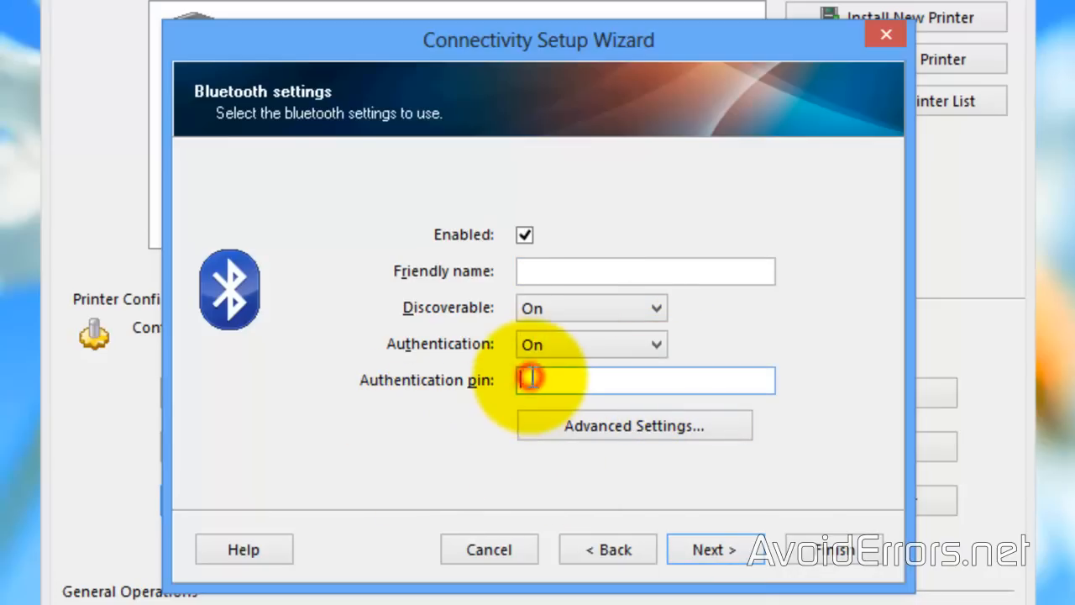
{"action": "type", "text": "00"}
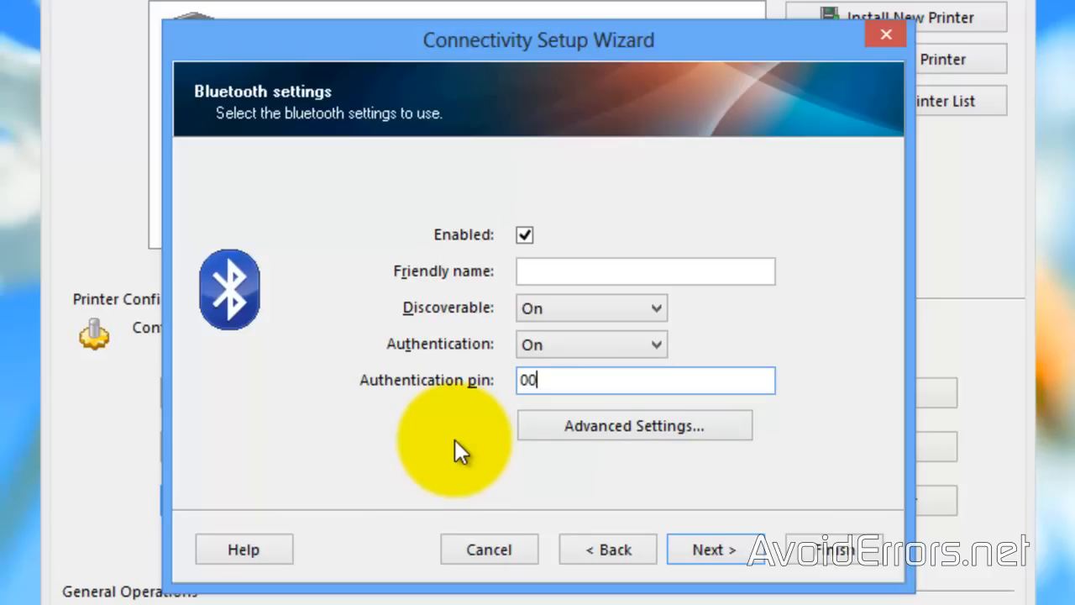
{"action": "type", "text": "00"}
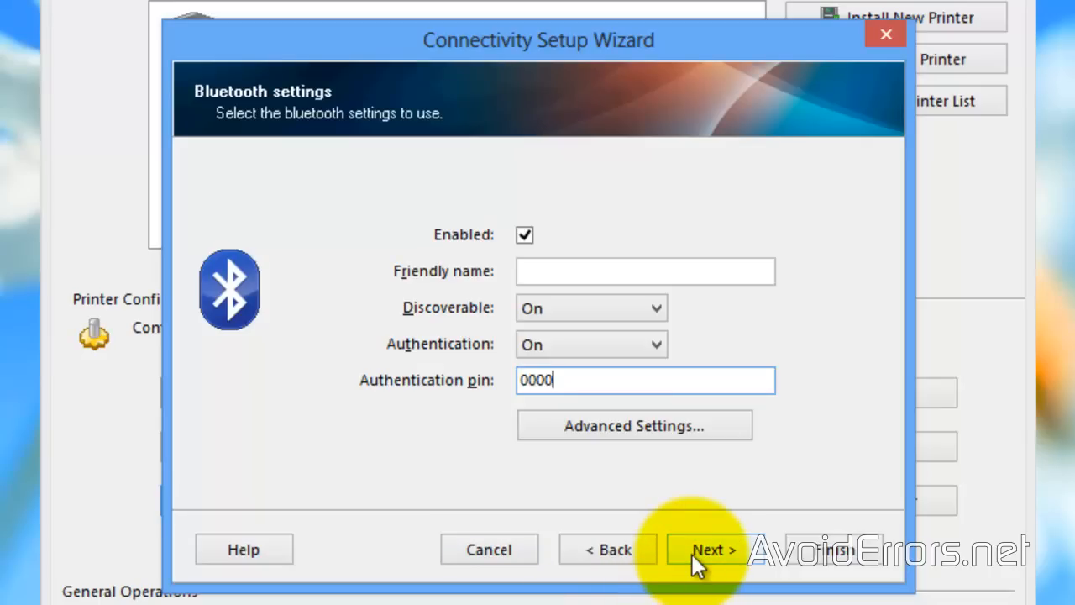
{"action": "left_click", "coordinate": [709, 550]}
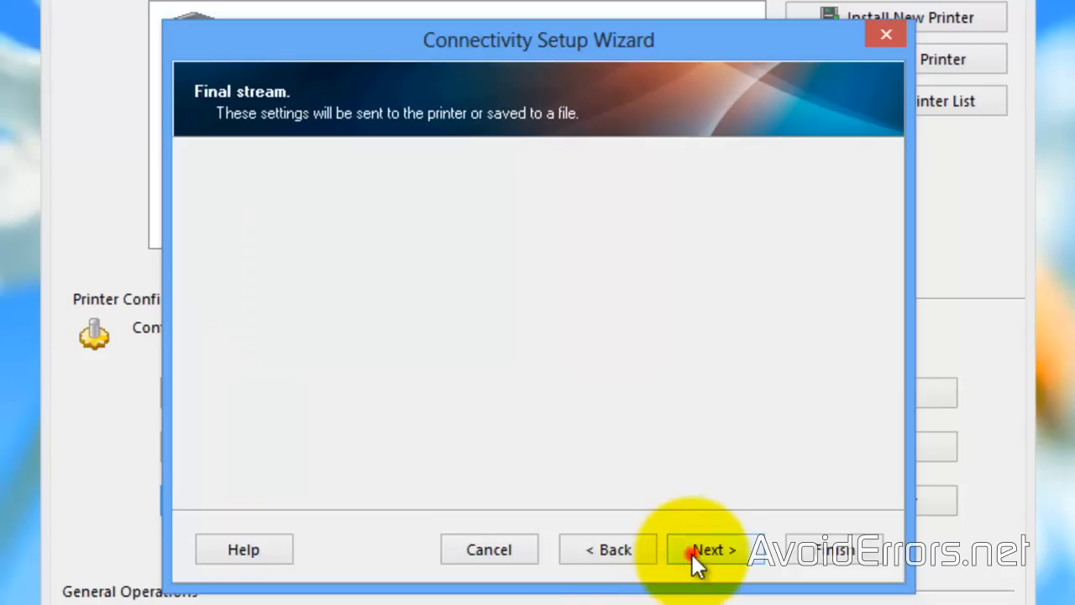
Finish the wizard, sending the Bluetooth settings to the RW 420 printer.
{"action": "left_click", "coordinate": [706, 549]}
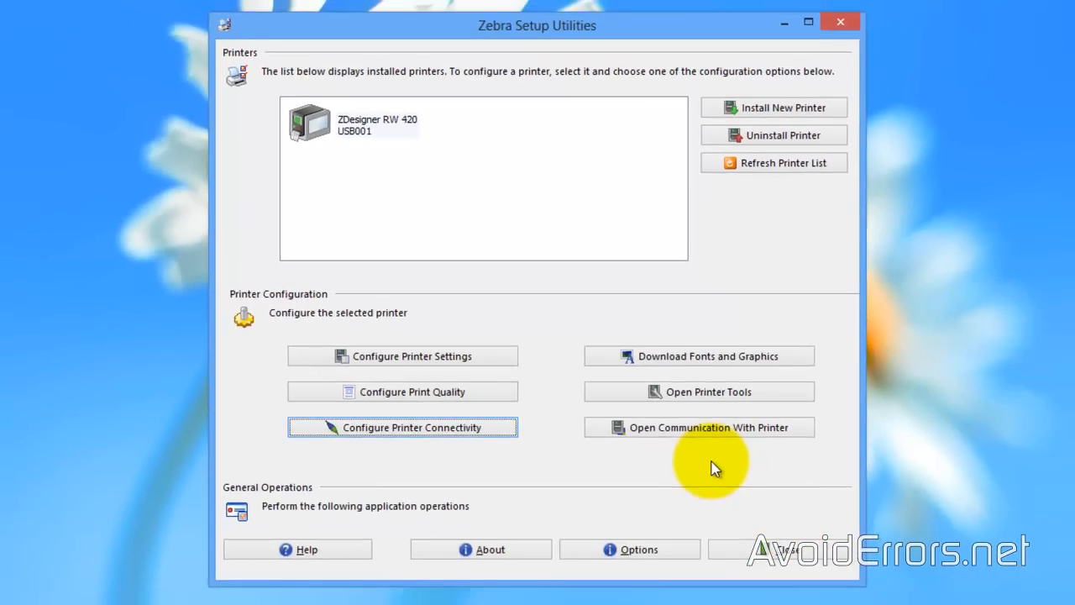
{"action": "mouse_move", "coordinate": [748, 554]}
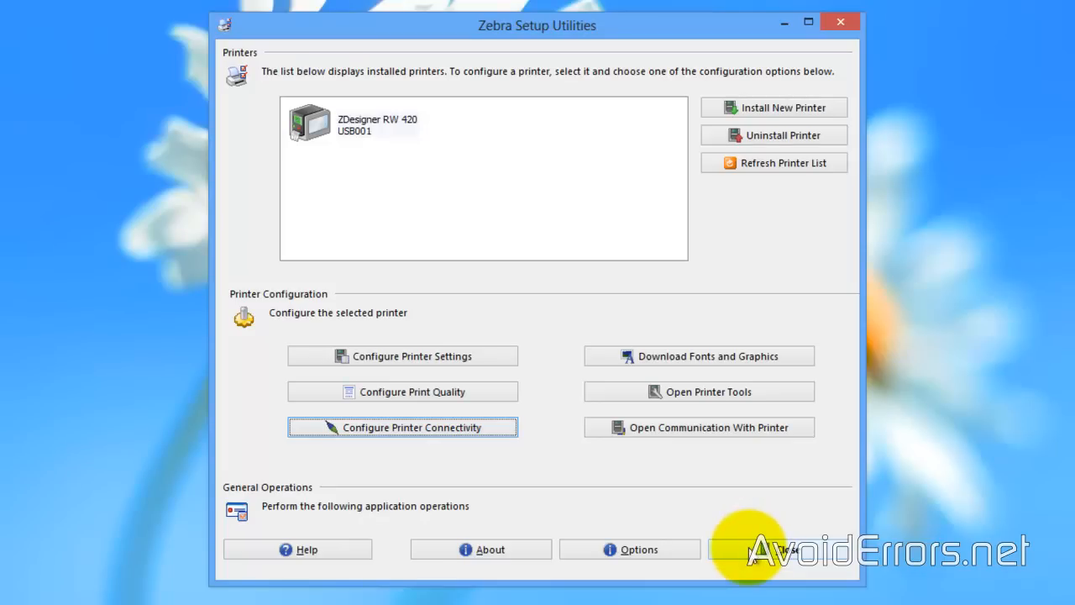